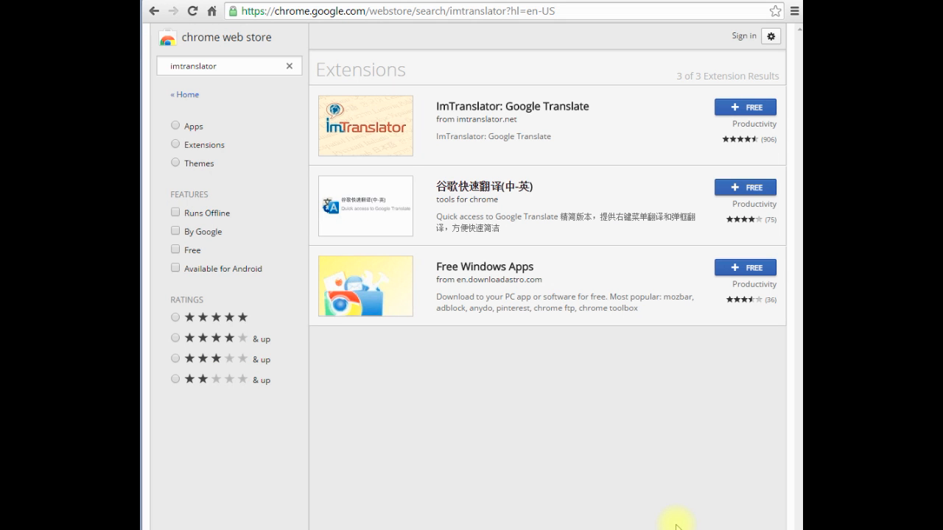
Step: Install ImTranslator: Google Translate from the Web Store search results and dismiss its welcome page
{"action": "left_click", "coordinate": [317, 10]}
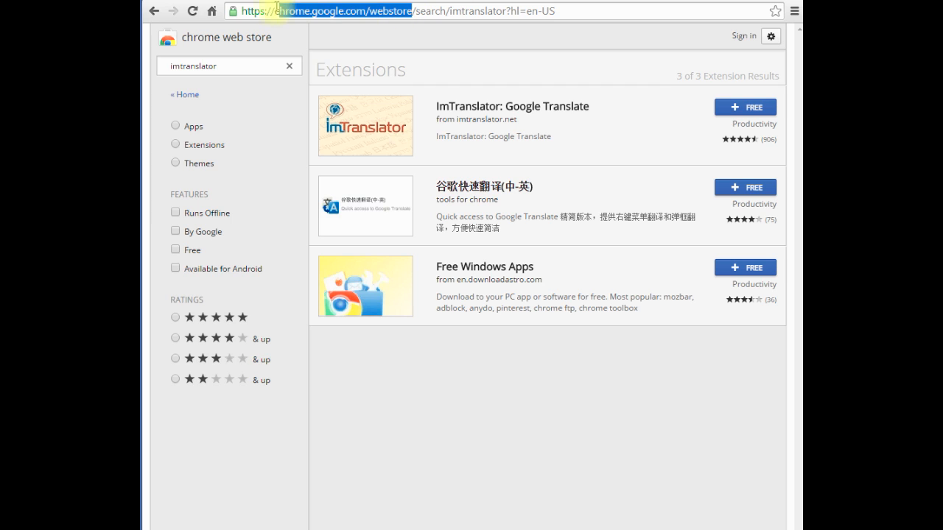
{"action": "left_click", "coordinate": [224, 66]}
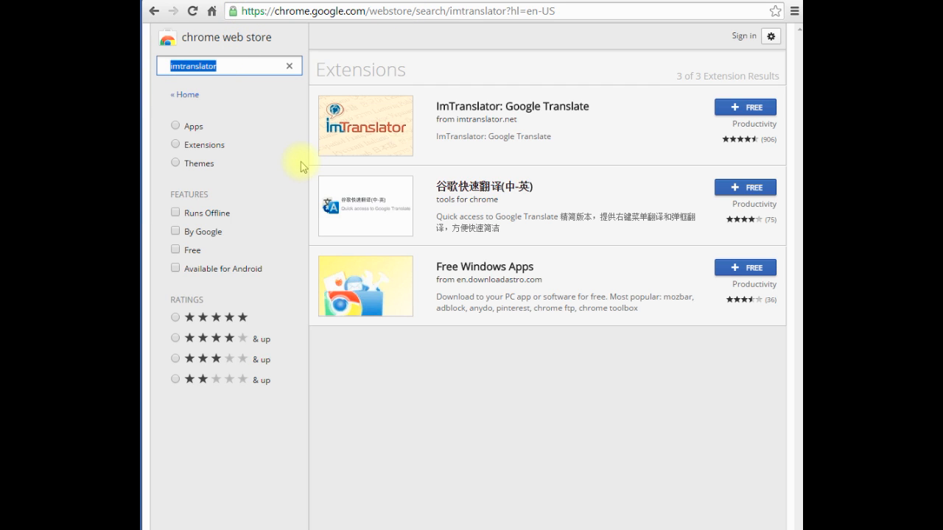
{"action": "left_click", "coordinate": [744, 106]}
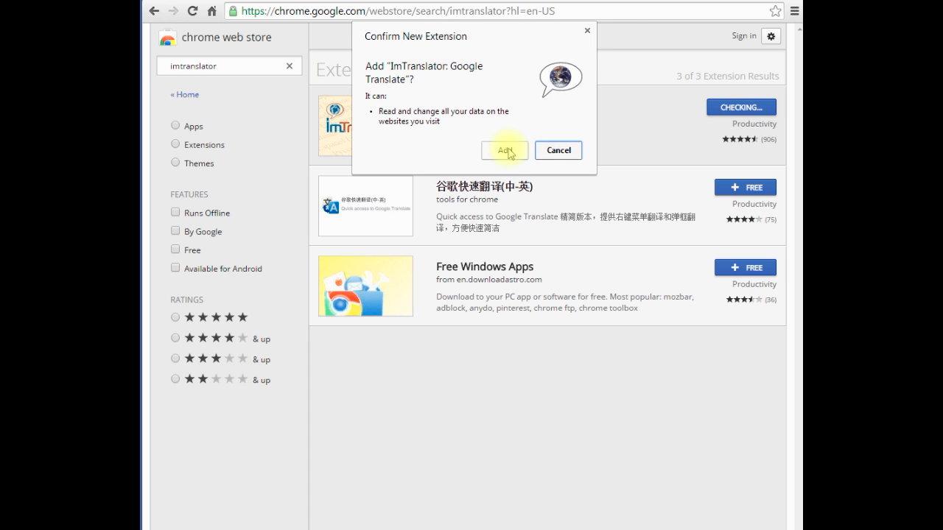
{"action": "left_click", "coordinate": [504, 150]}
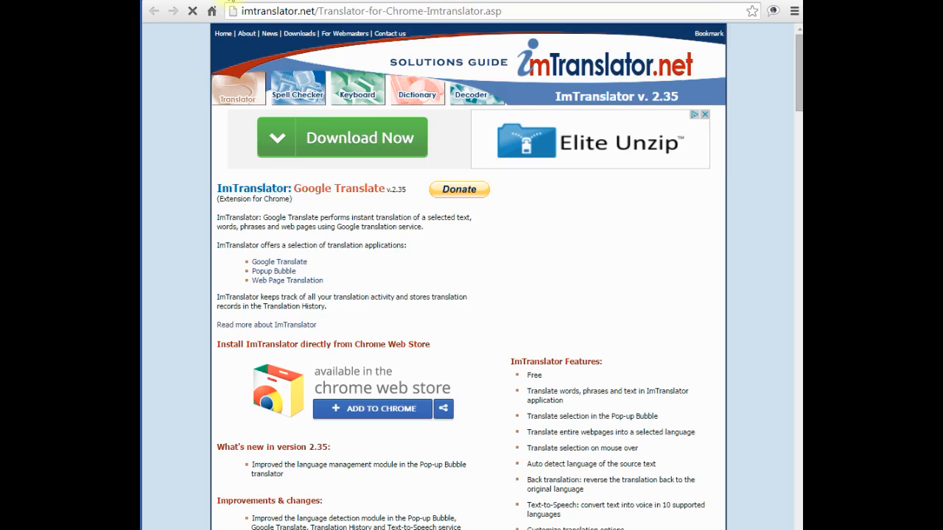
{"action": "left_click", "coordinate": [372, 409]}
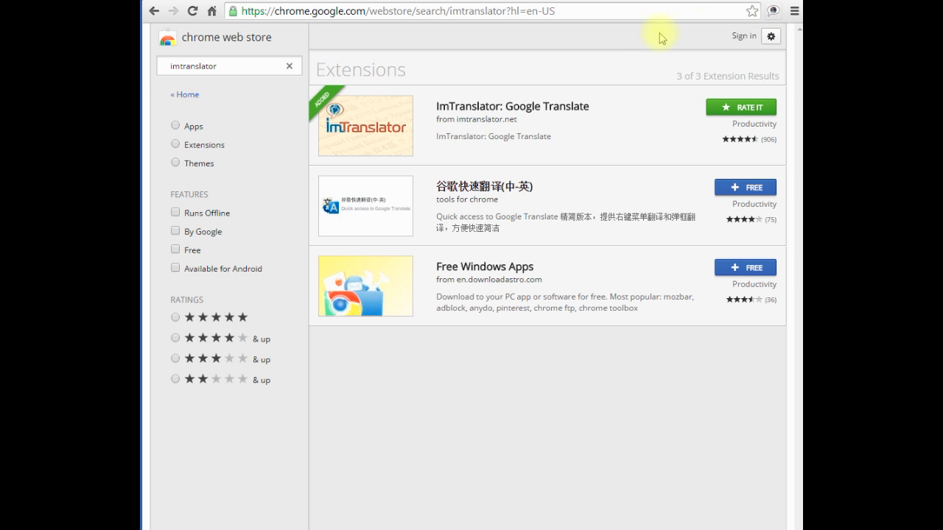
Step: Translate the extension's sample description into Spanish from the ImTranslator context-menu window
{"action": "right_click", "coordinate": [353, 44]}
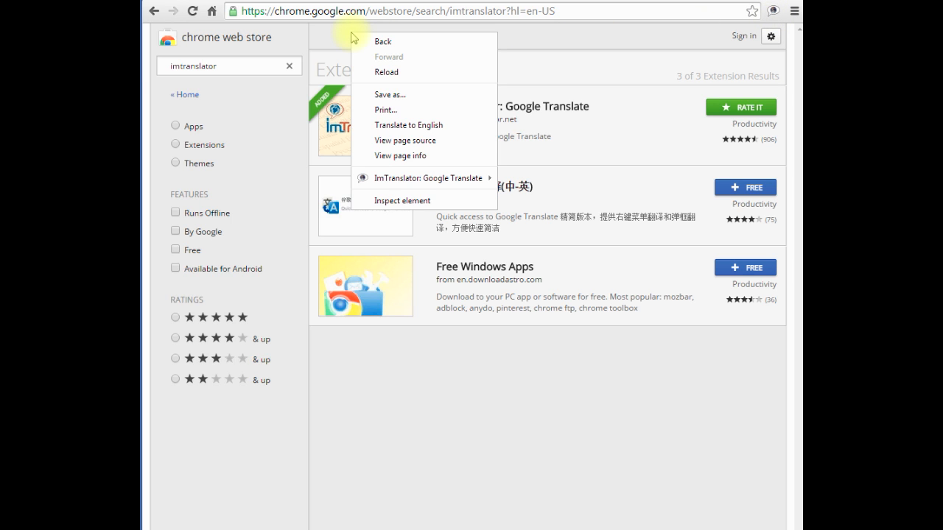
{"action": "mouse_move", "coordinate": [513, 184]}
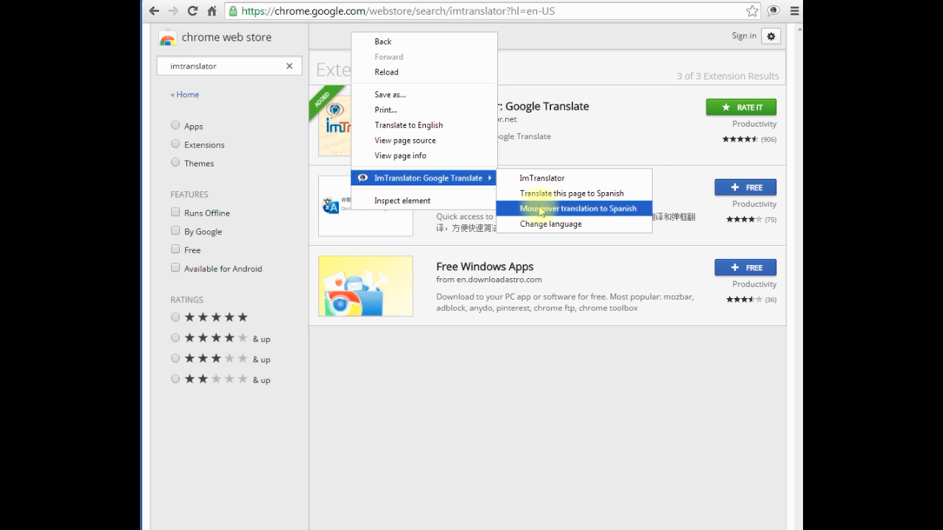
{"action": "mouse_move", "coordinate": [541, 177]}
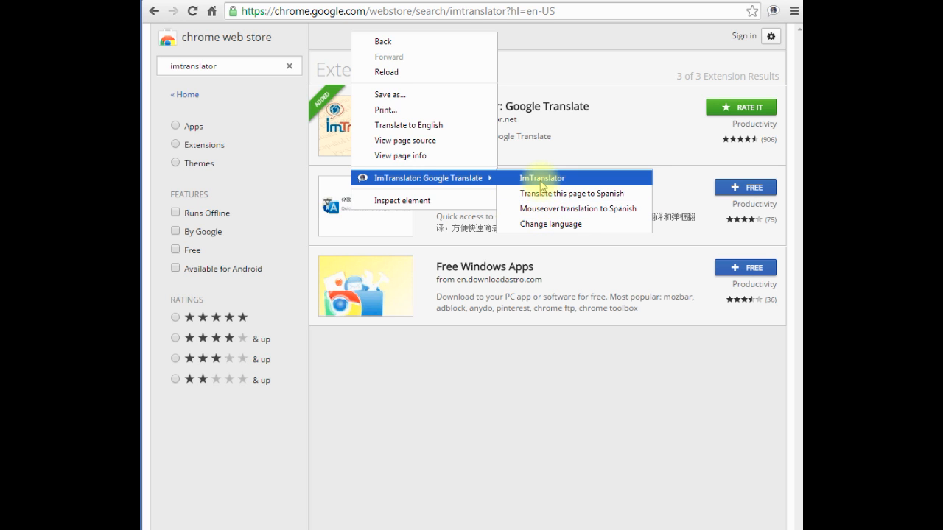
{"action": "left_click", "coordinate": [542, 178]}
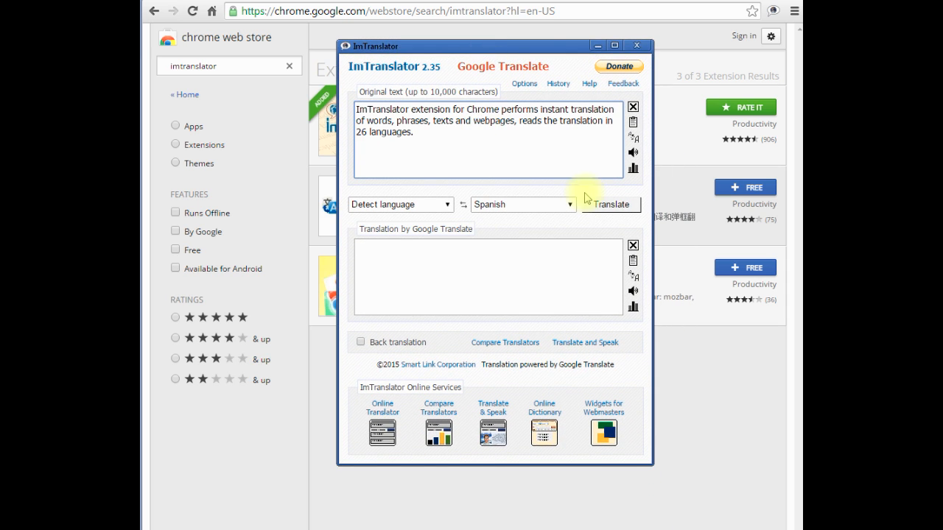
{"action": "left_click", "coordinate": [610, 204]}
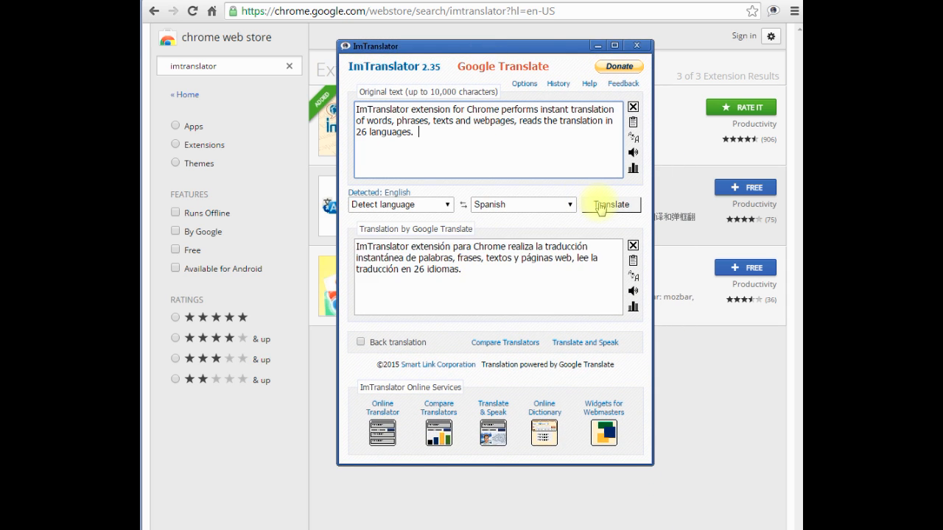
{"action": "left_click", "coordinate": [361, 343]}
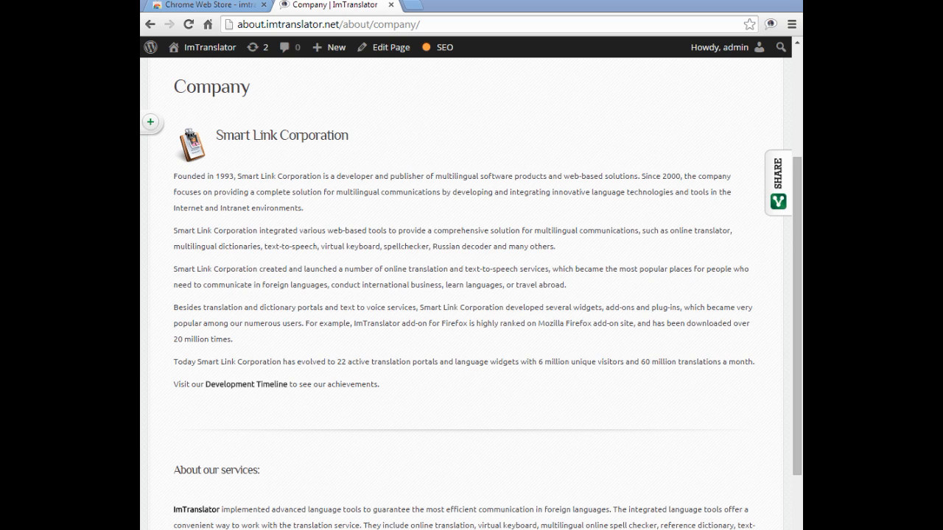
Step: Translate the web-based tools paragraph into French, then the first two paragraphs into German
{"action": "left_click_drag", "start_coordinate": [174, 230], "coordinate": [555, 246]}
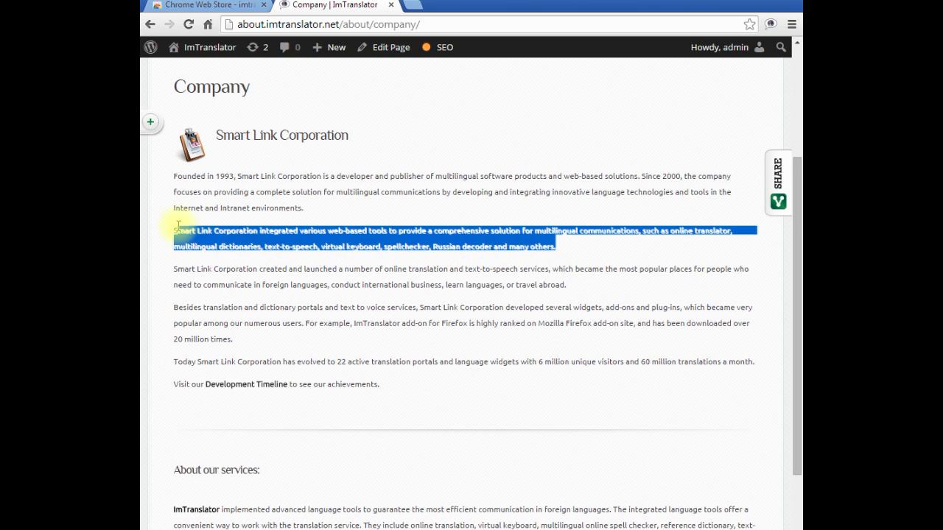
{"action": "mouse_move", "coordinate": [361, 300]}
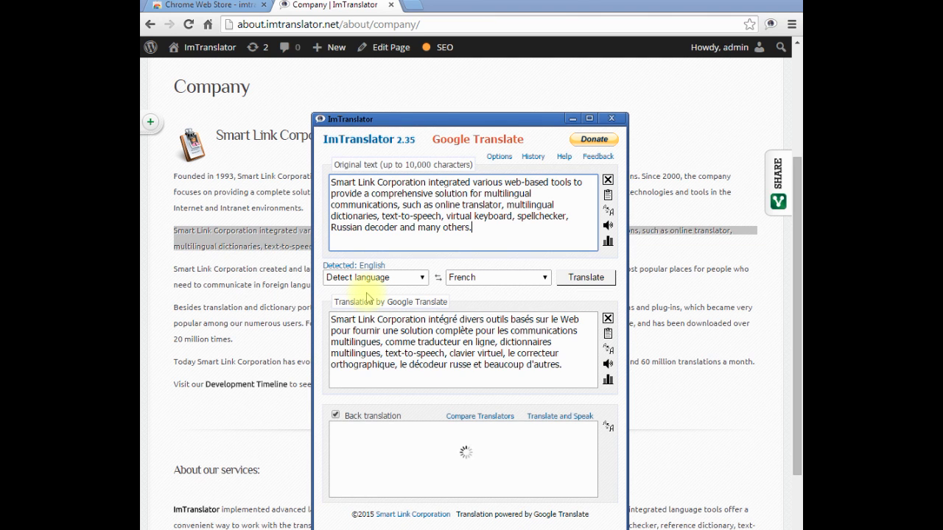
{"action": "left_click", "coordinate": [608, 119]}
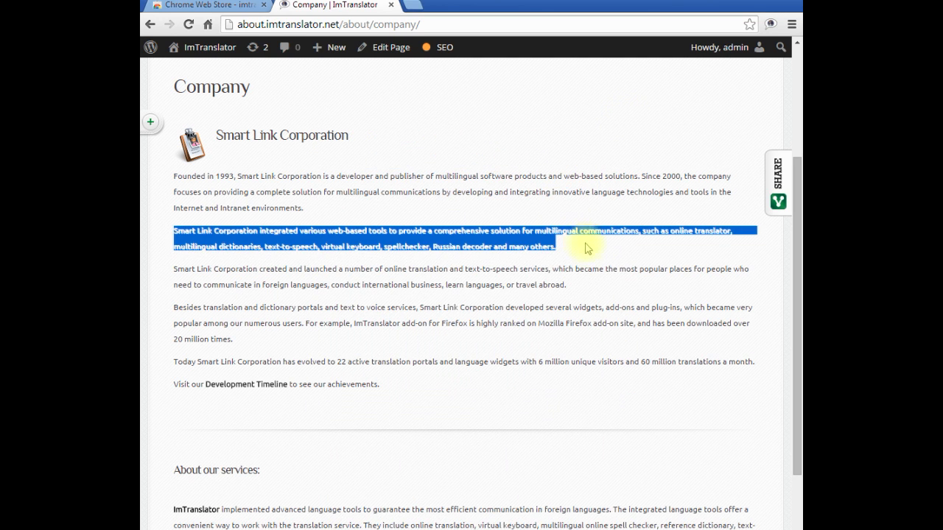
{"action": "left_click_drag", "start_coordinate": [586, 246], "coordinate": [170, 176]}
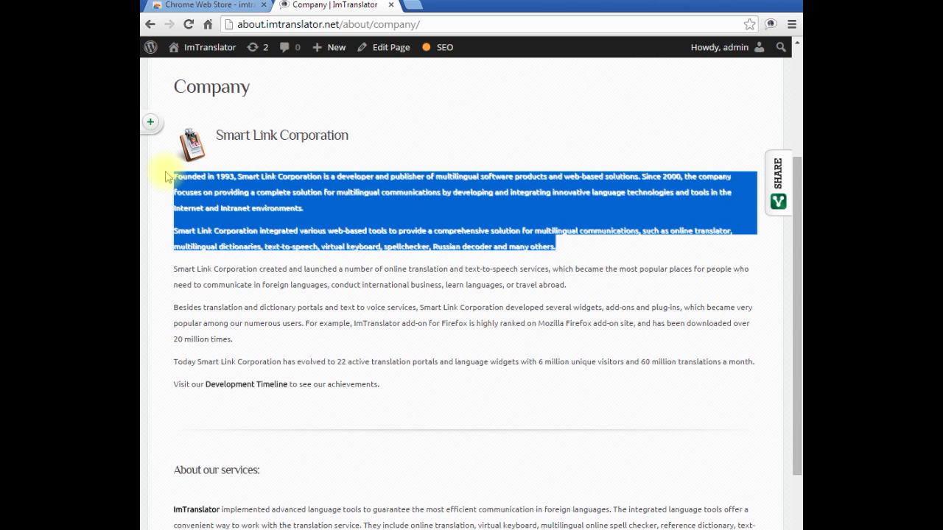
{"action": "left_click", "coordinate": [169, 176]}
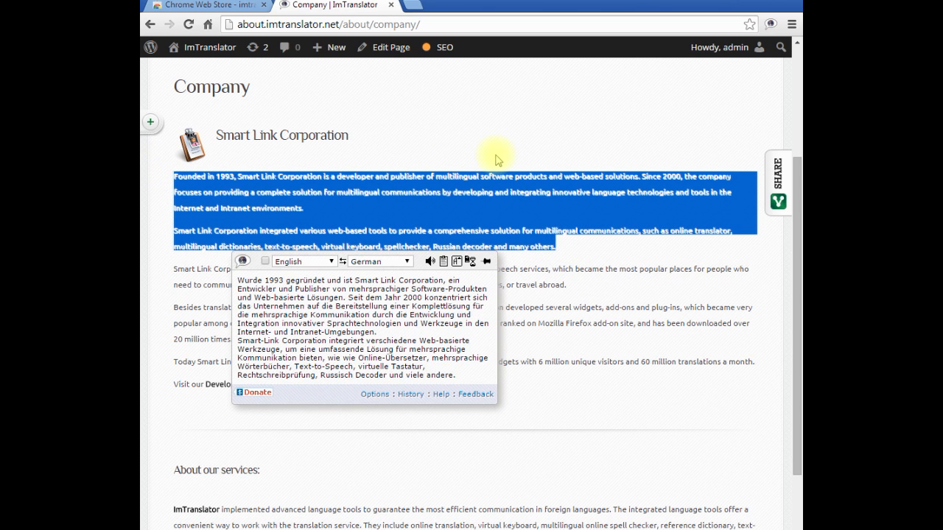
{"action": "left_click", "coordinate": [318, 176]}
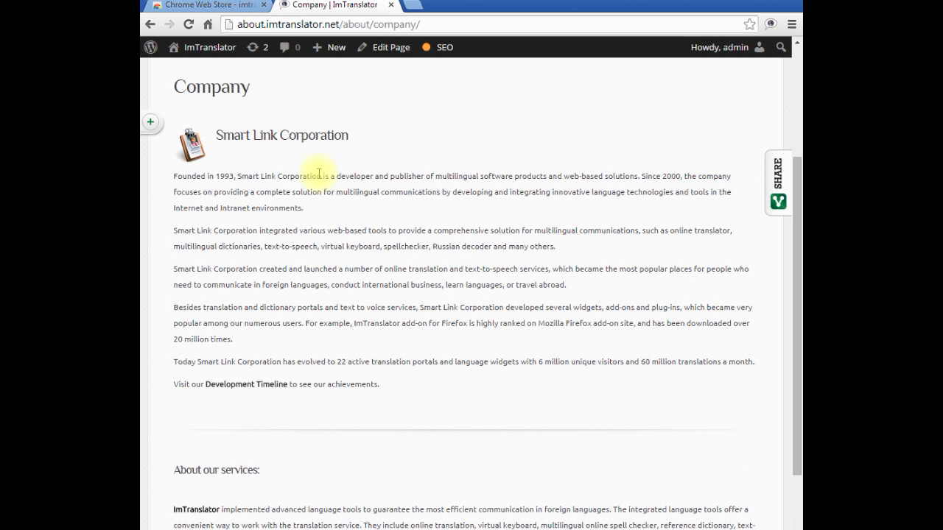
Step: Look up French dictionary meanings of 'complete', such as compléter and complet
{"action": "right_click", "coordinate": [272, 193]}
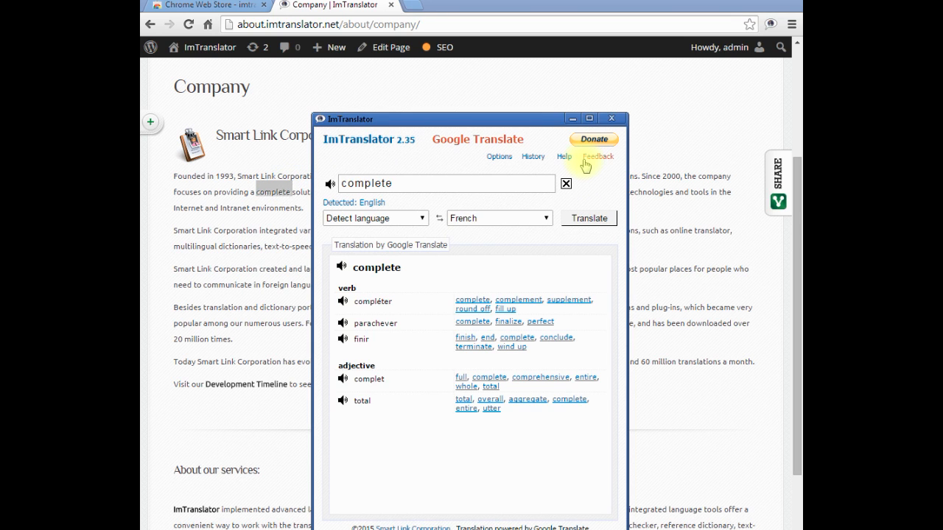
{"action": "left_click", "coordinate": [566, 184]}
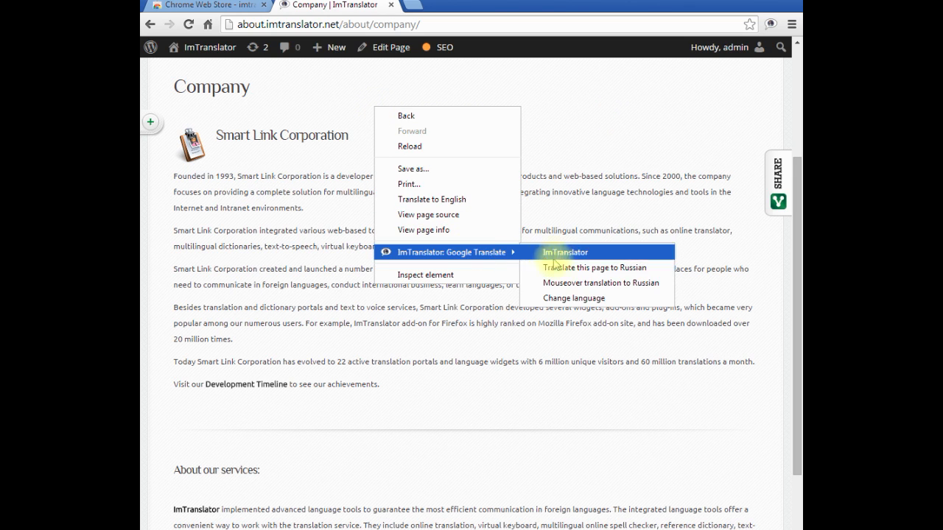
Step: Translate the whole Smart Link Corporation page into Russian and scroll through it
{"action": "left_click", "coordinate": [593, 268]}
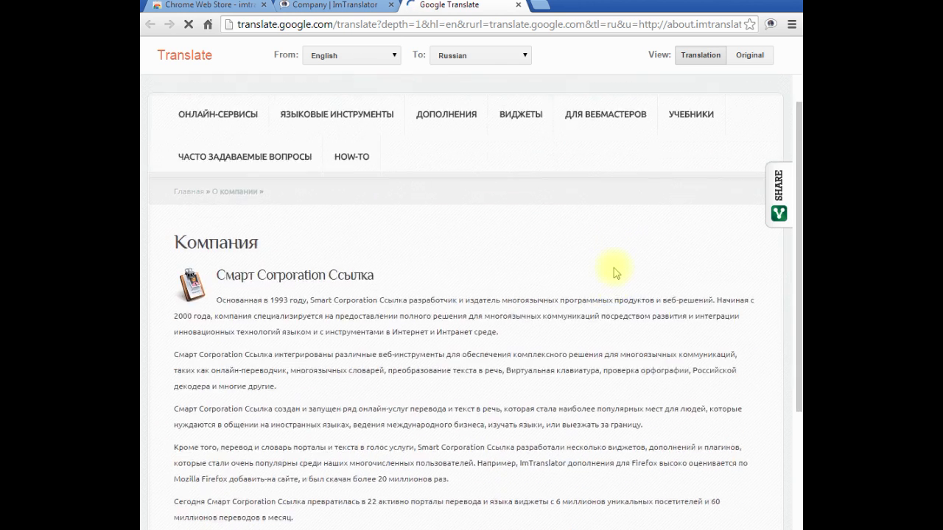
{"action": "scroll", "scroll_direction": "down", "scroll_amount": 3}
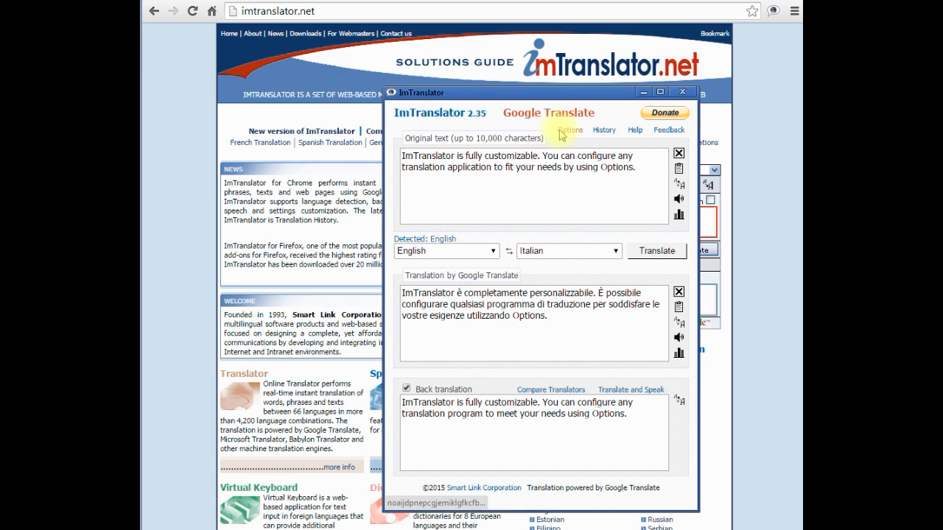
Step: Save ImTranslator options: French target, back translation, hotkey J, translation history enabled
{"action": "left_click", "coordinate": [569, 130]}
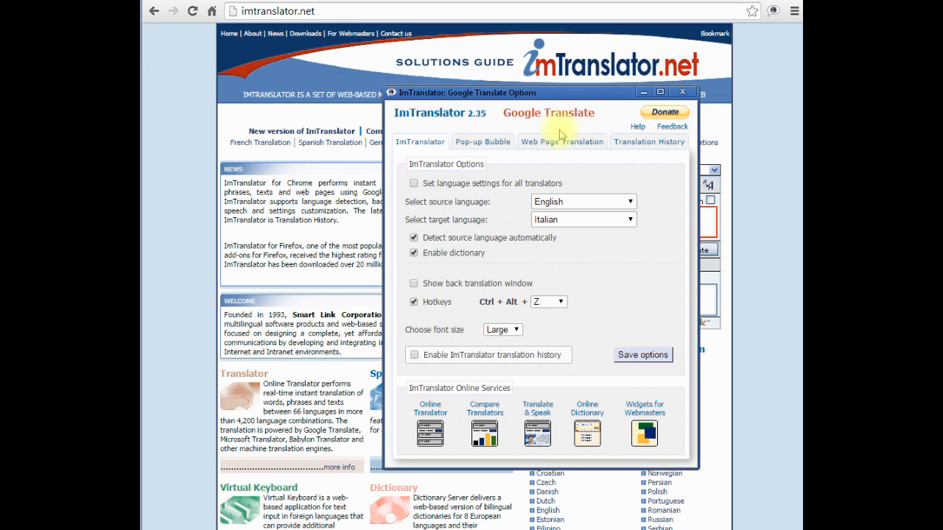
{"action": "left_click", "coordinate": [628, 218]}
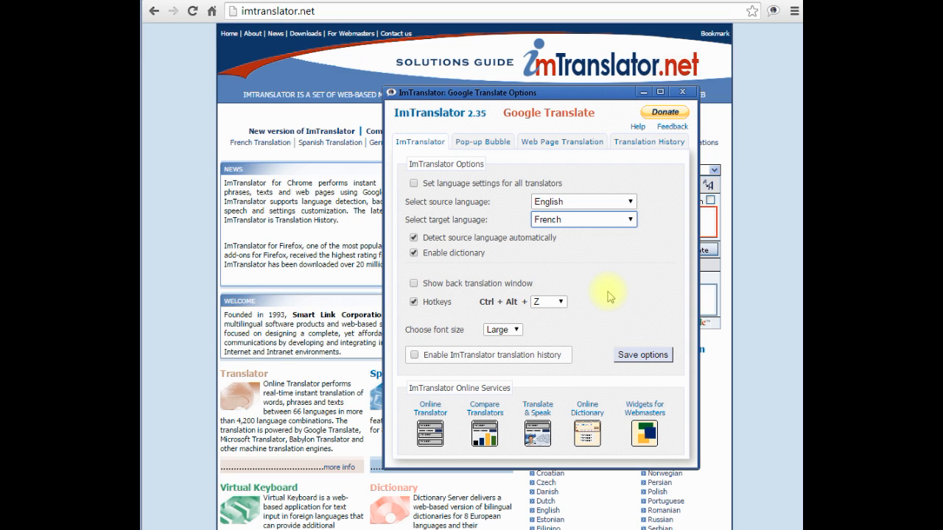
{"action": "left_click", "coordinate": [409, 283]}
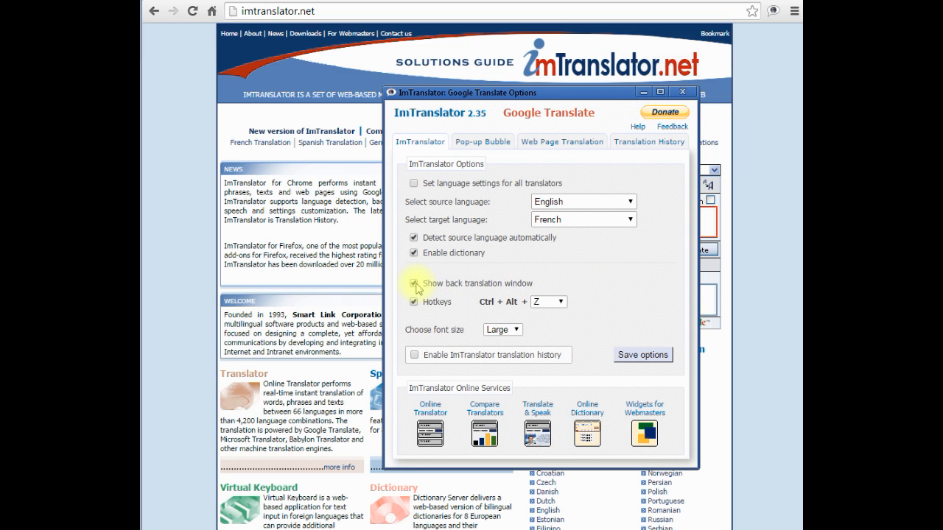
{"action": "left_click", "coordinate": [557, 302]}
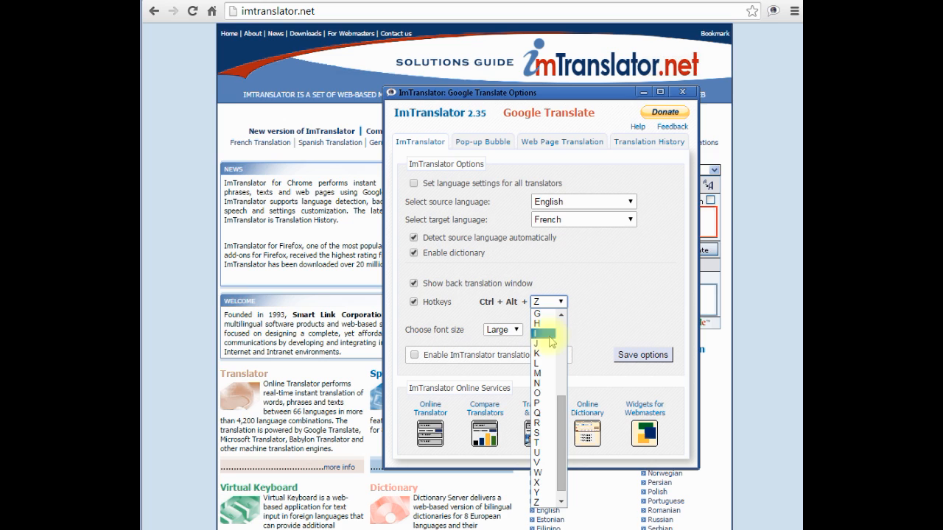
{"action": "left_click", "coordinate": [536, 347]}
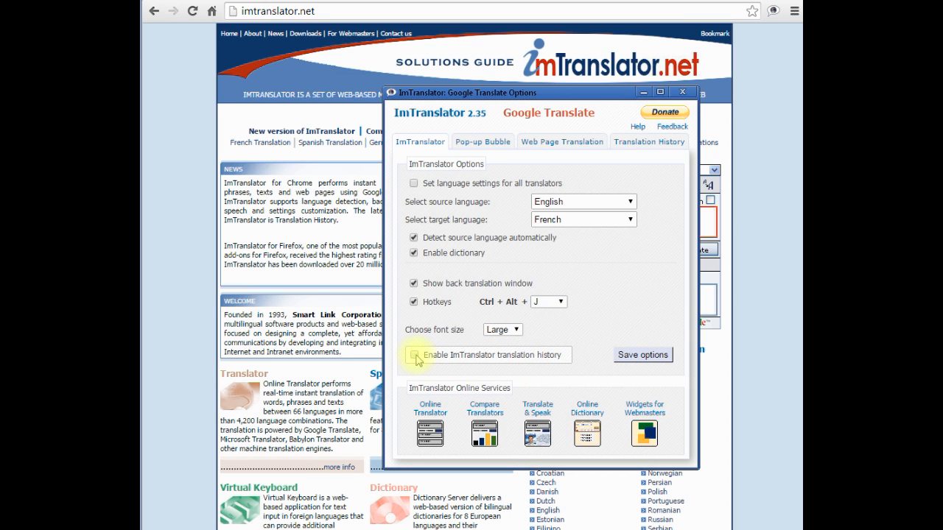
{"action": "left_click", "coordinate": [414, 355]}
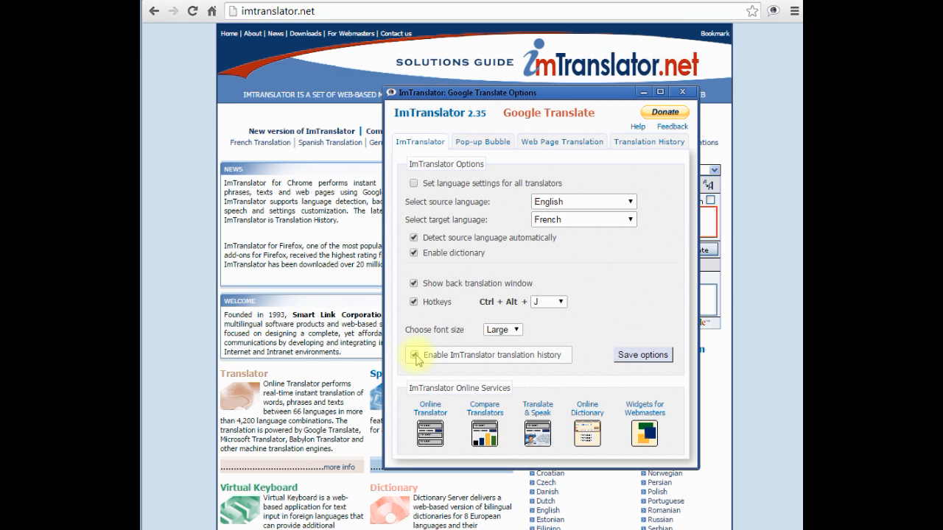
{"action": "left_click", "coordinate": [414, 355]}
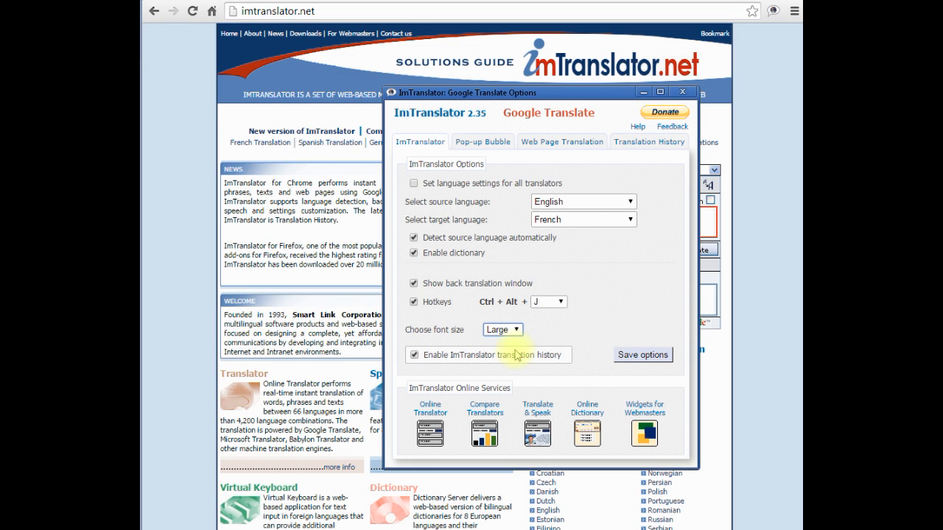
{"action": "left_click", "coordinate": [619, 355]}
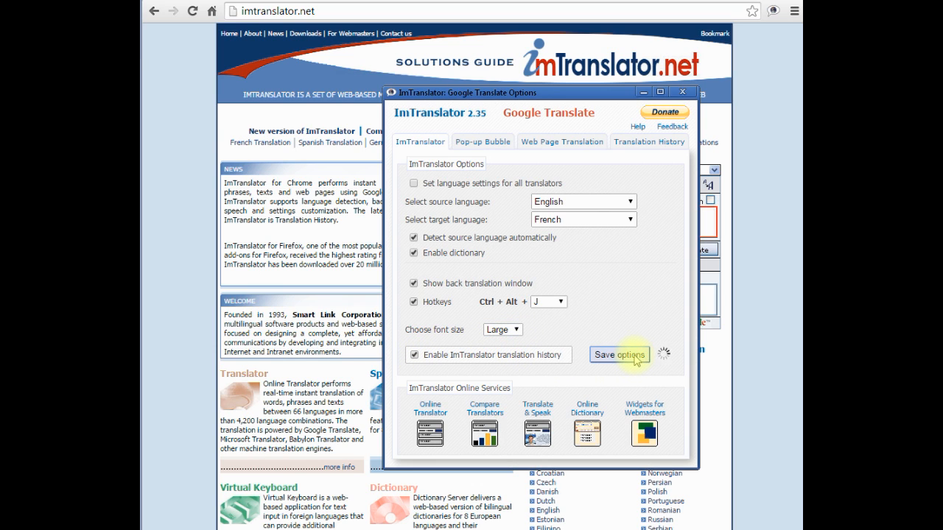
{"action": "left_click", "coordinate": [619, 354]}
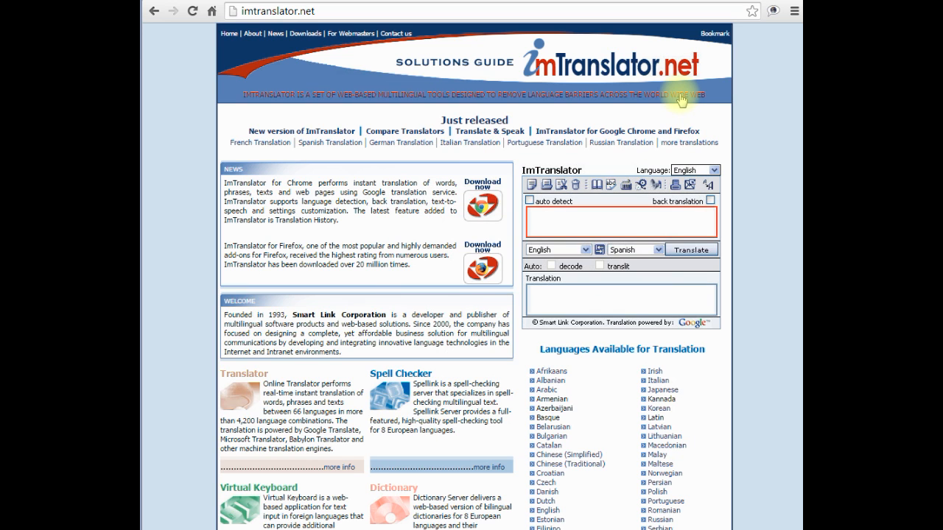